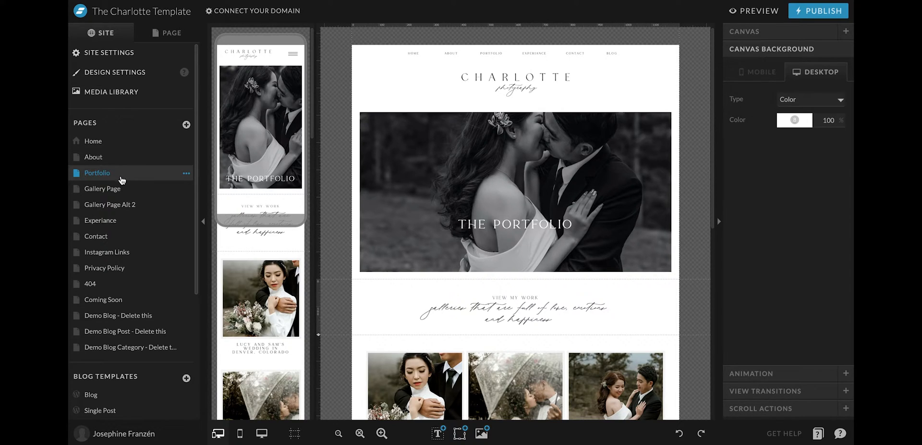
mouse_move(141, 204)
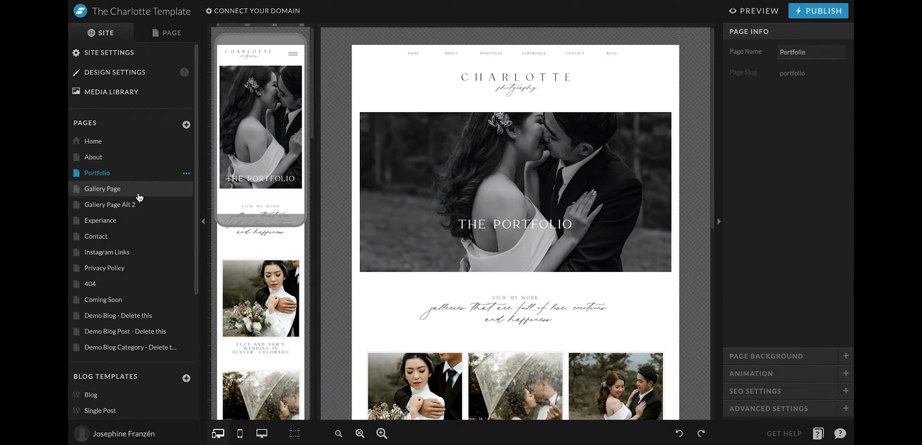
Step: Look through Gallery Page and Gallery Page Alt 2, then return to Portfolio
click(102, 188)
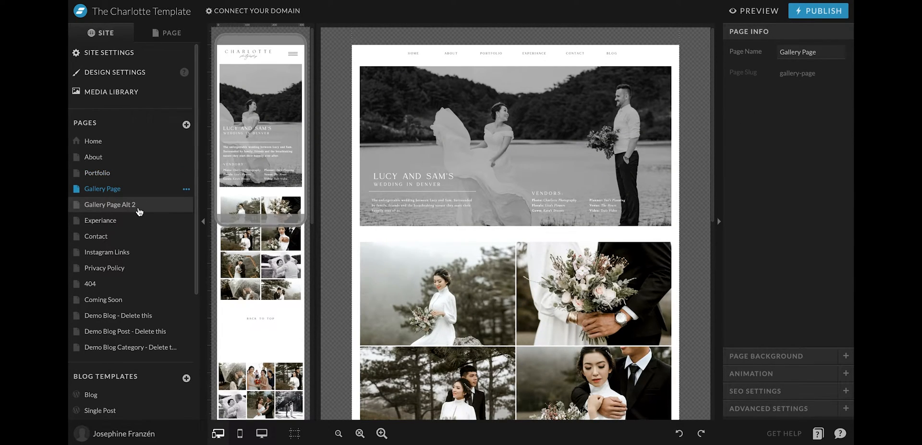
click(110, 204)
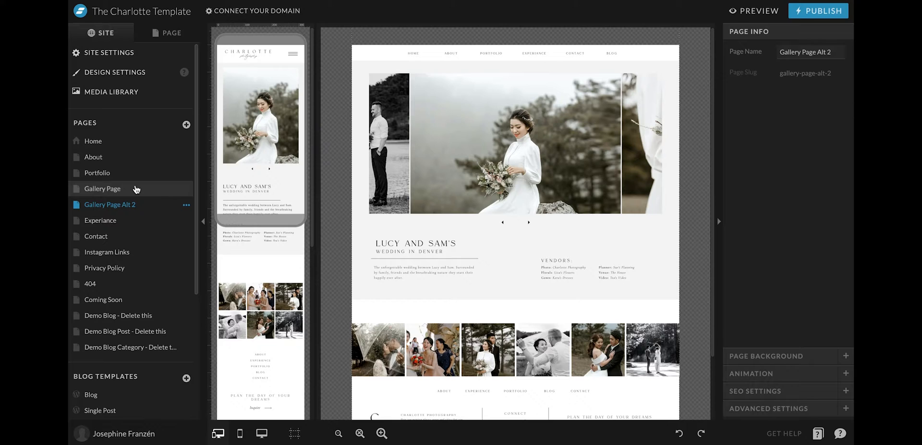
click(102, 188)
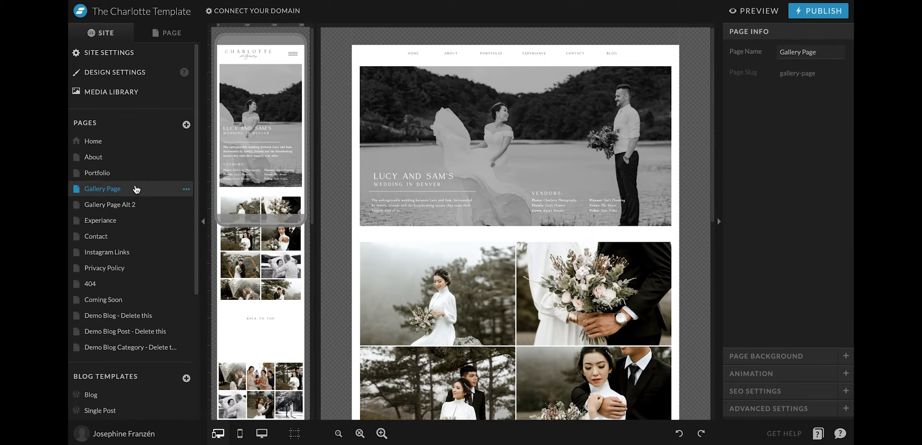
click(97, 173)
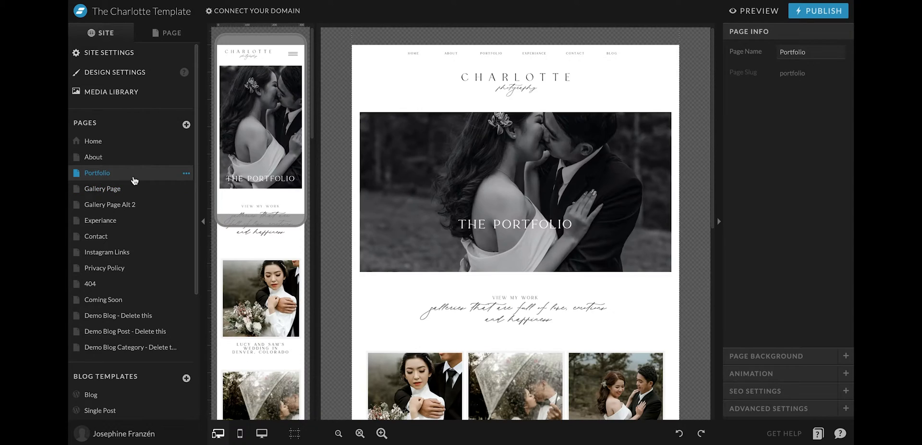
Step: Preview the live site, scrolling down and advancing the gallery slider twice
click(759, 11)
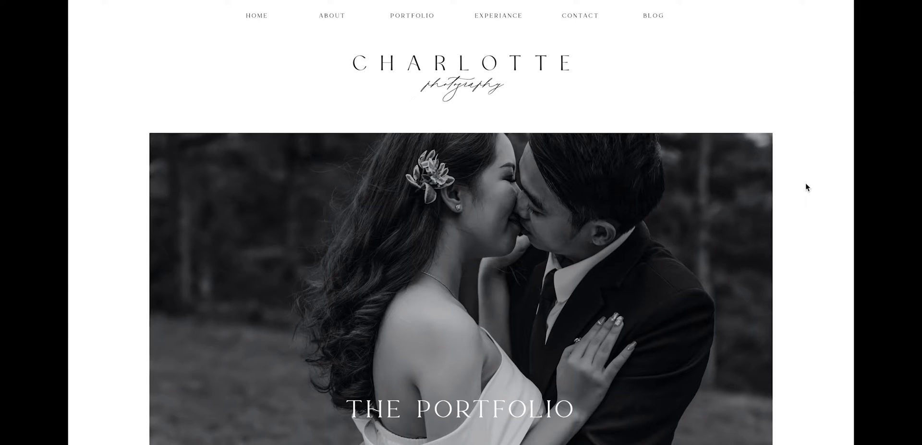
scroll(down, 3)
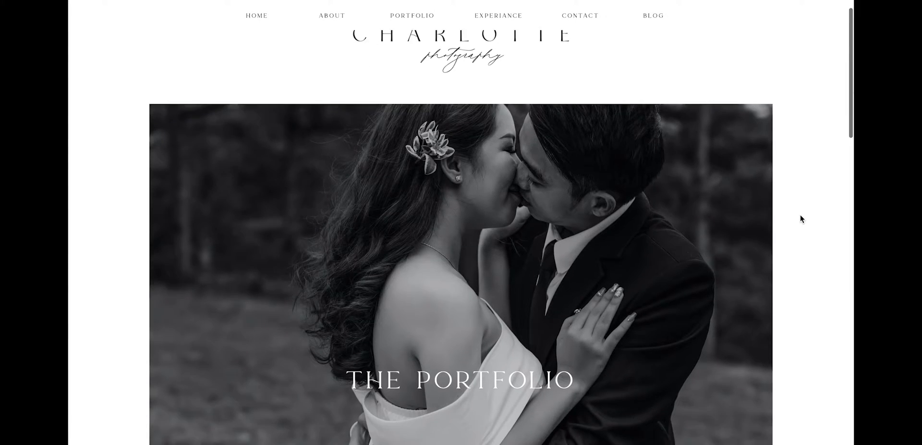
scroll(down, 3)
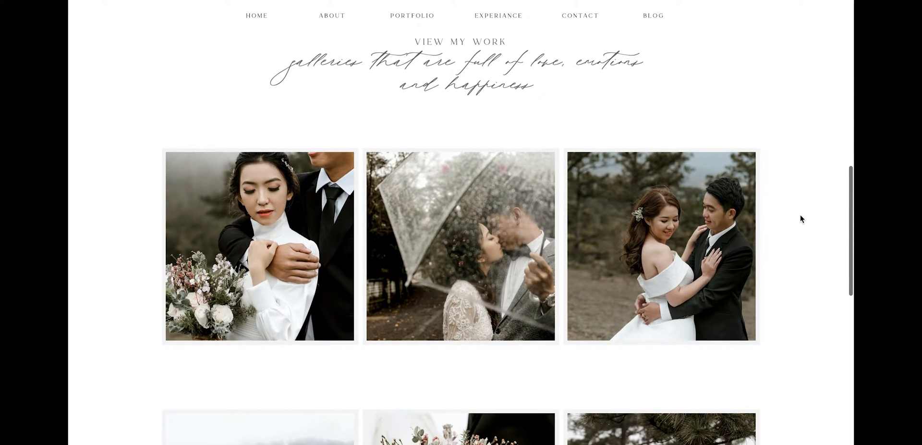
mouse_move(260, 246)
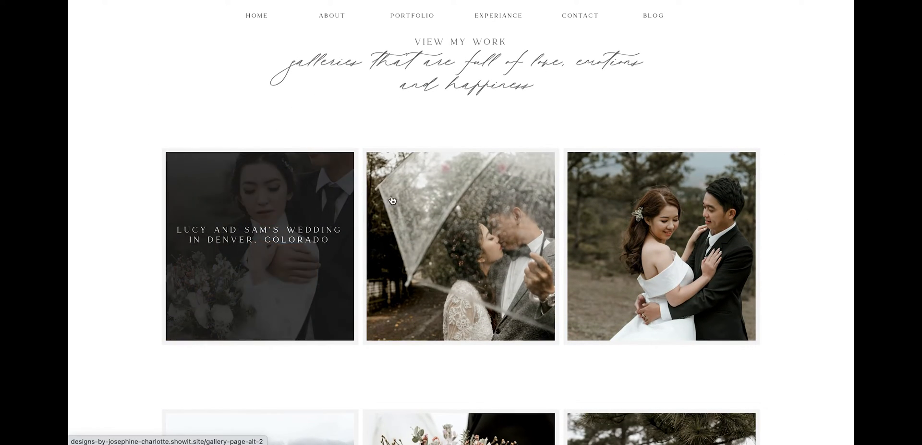
mouse_move(609, 217)
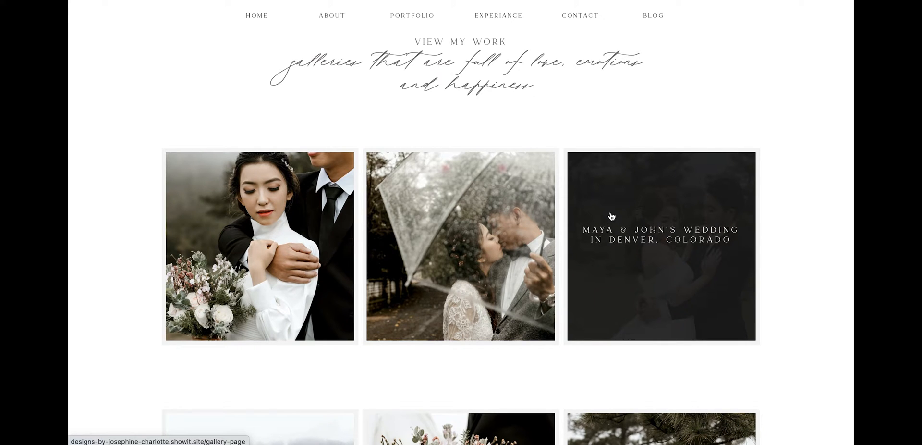
mouse_move(229, 240)
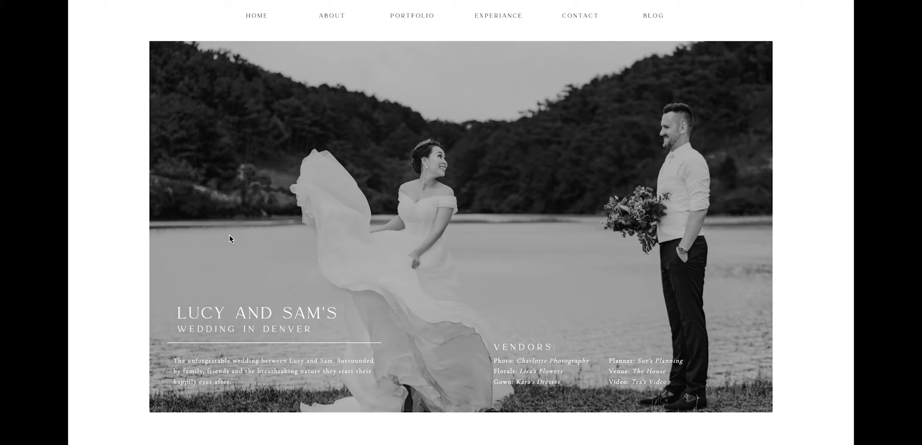
scroll(down, 3)
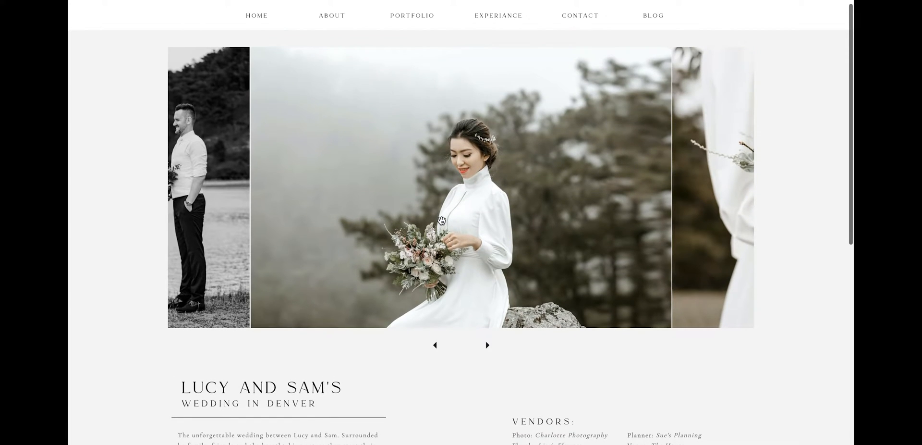
click(487, 345)
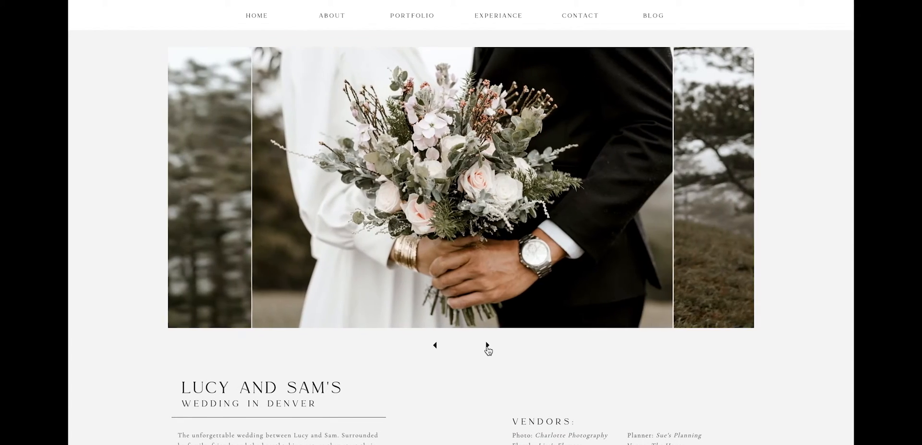
click(489, 351)
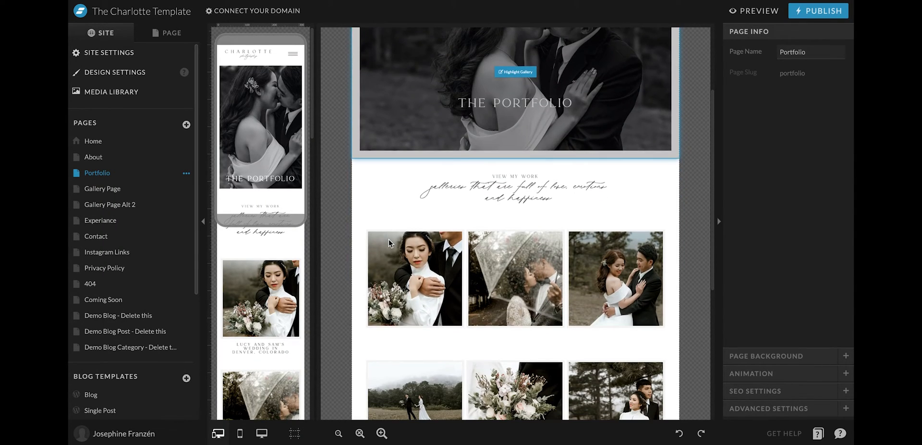
Step: Expand the Galleries-1 canvas and select its first thumbnail picture
click(171, 32)
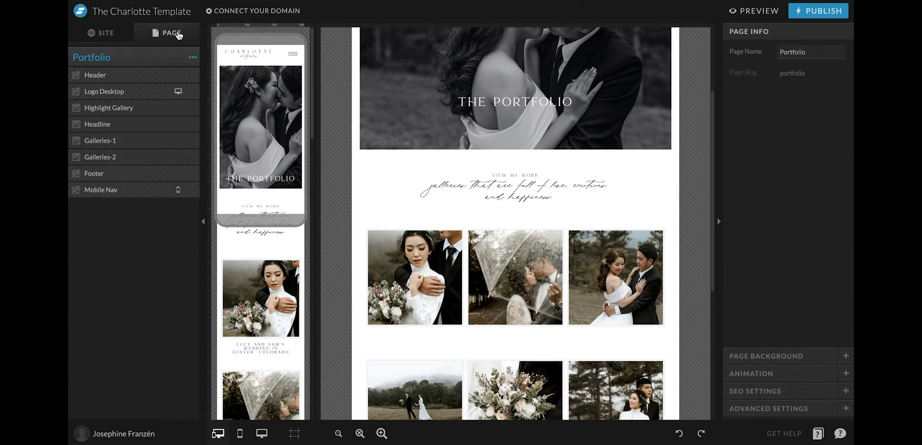
click(101, 140)
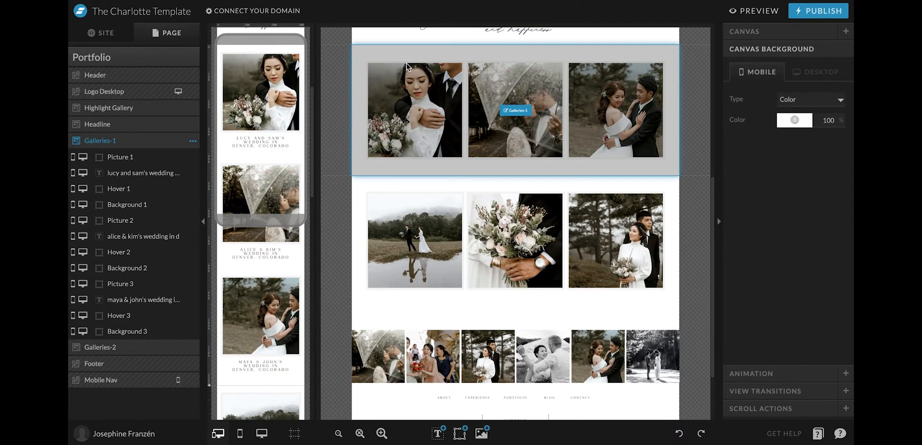
mouse_move(566, 92)
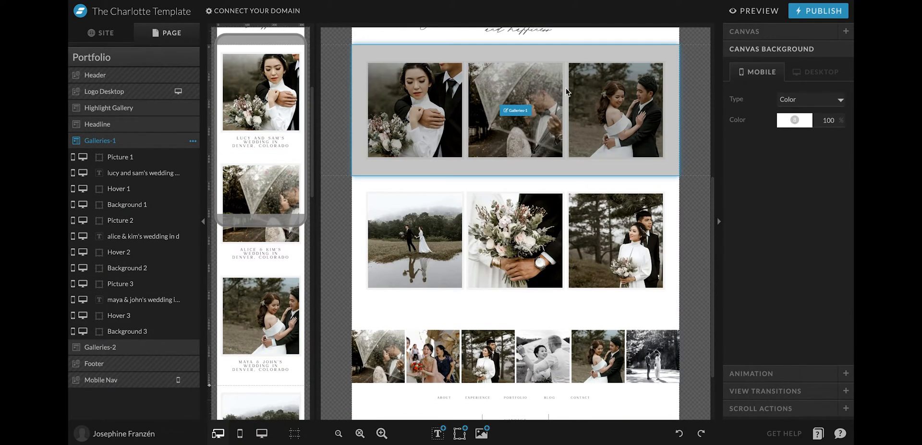
mouse_move(487, 160)
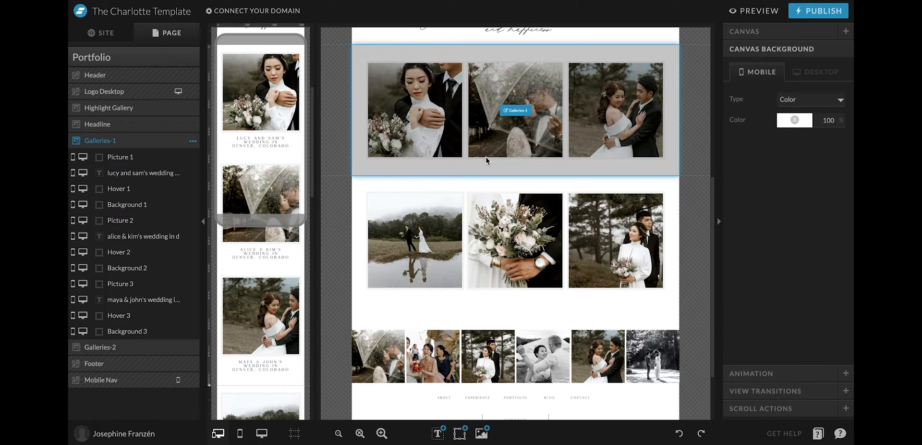
click(414, 110)
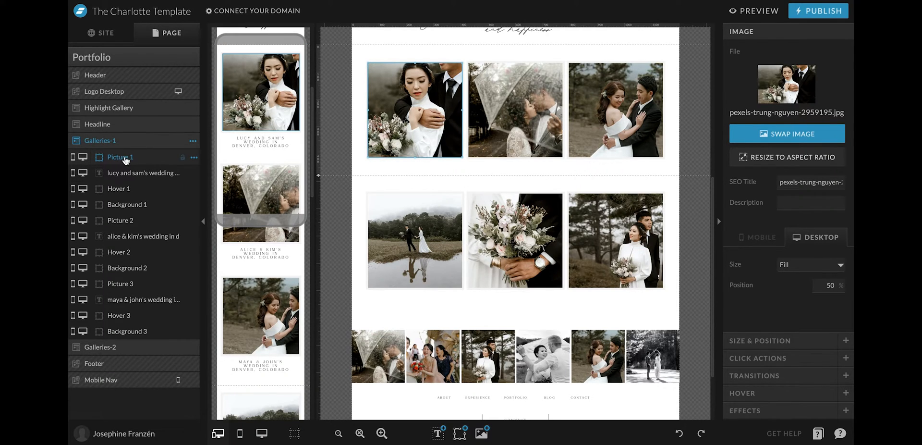
mouse_move(87, 161)
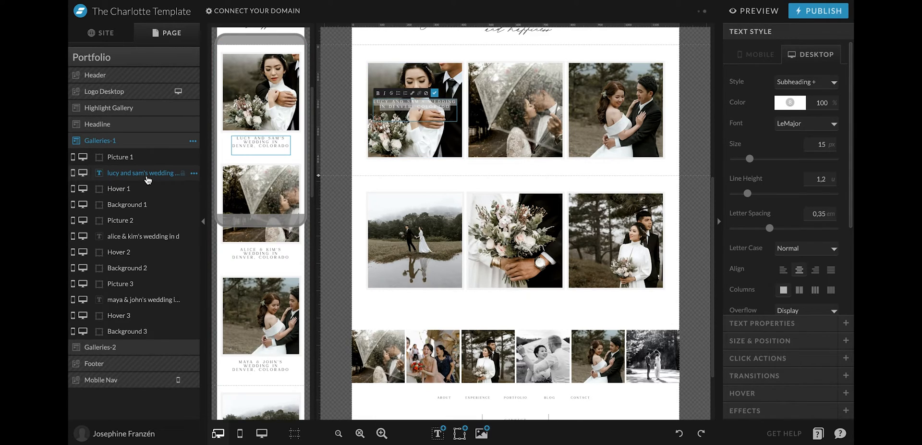
click(327, 220)
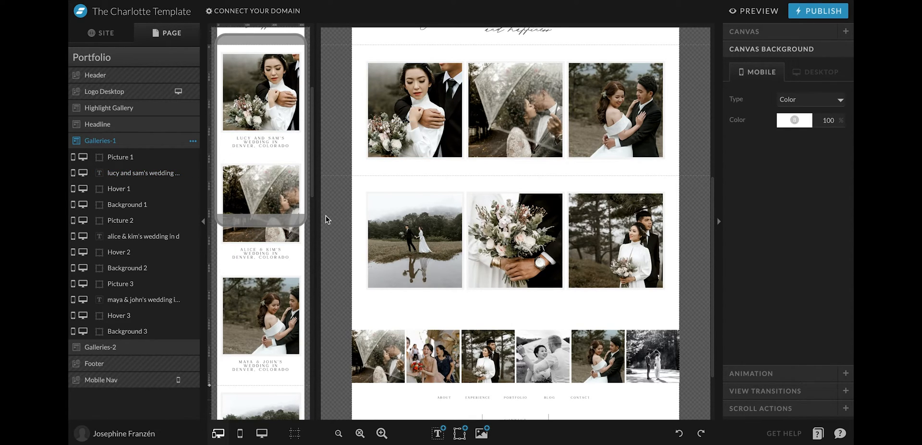
Step: Select the Galleries-1 and Galleries-2 canvases, then show the site's pages list
click(415, 110)
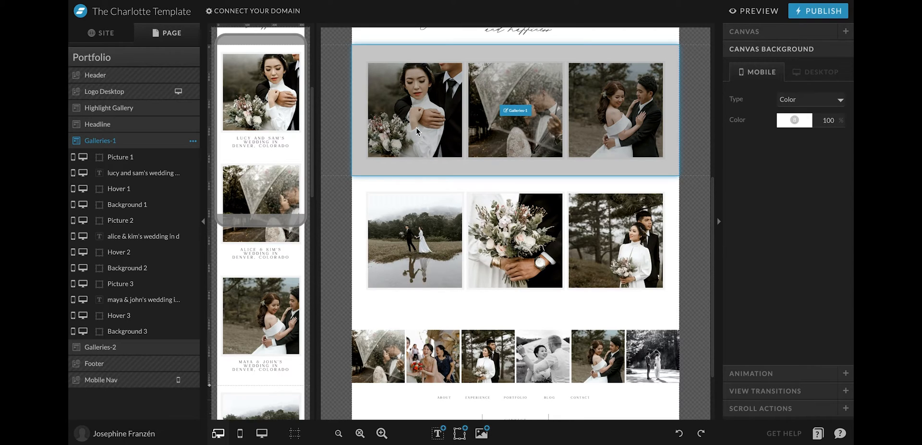
mouse_move(485, 98)
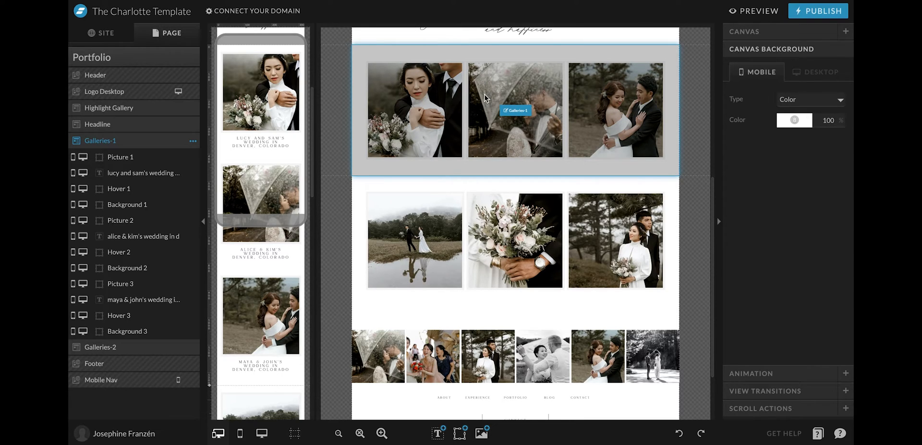
mouse_move(381, 136)
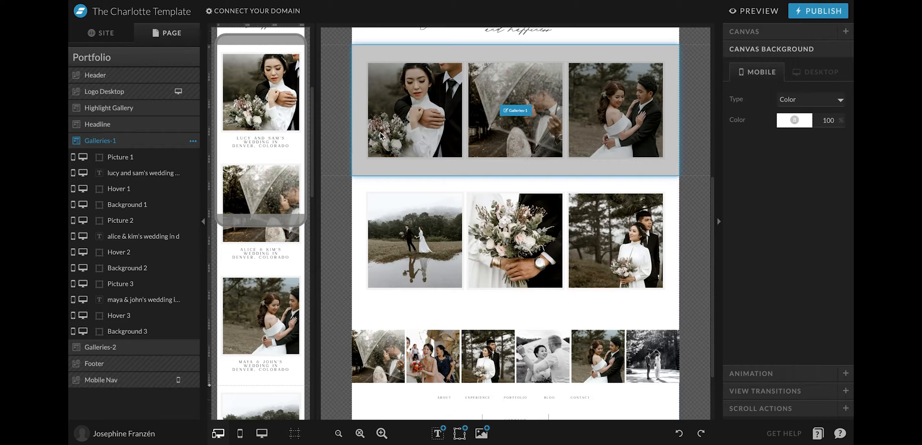
click(514, 240)
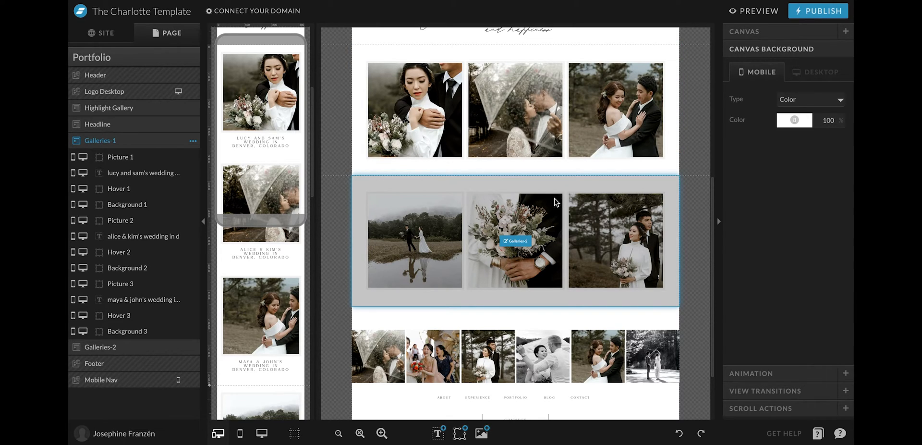
click(106, 33)
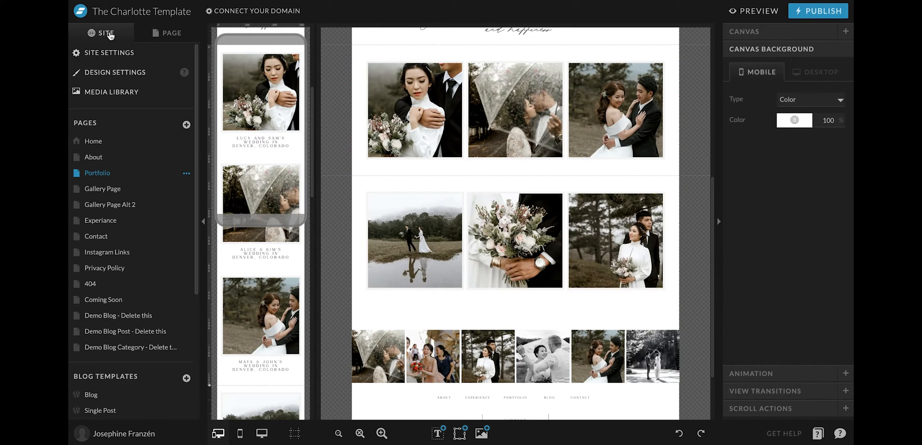
mouse_move(100, 219)
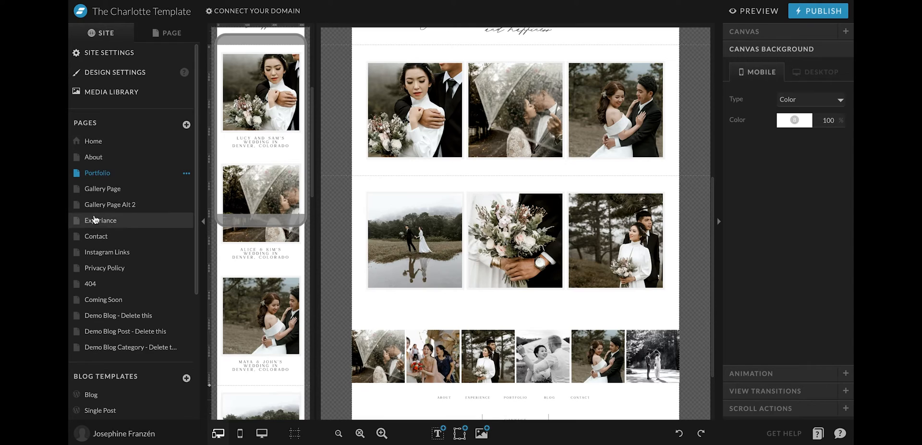
mouse_move(149, 194)
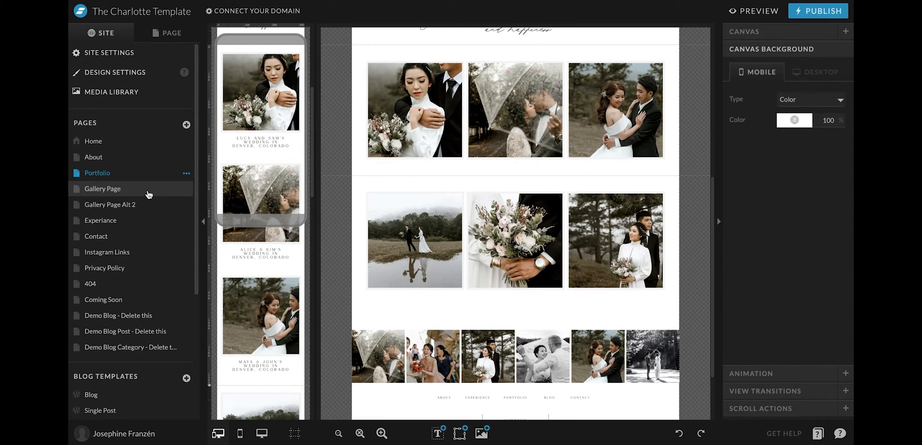
mouse_move(153, 299)
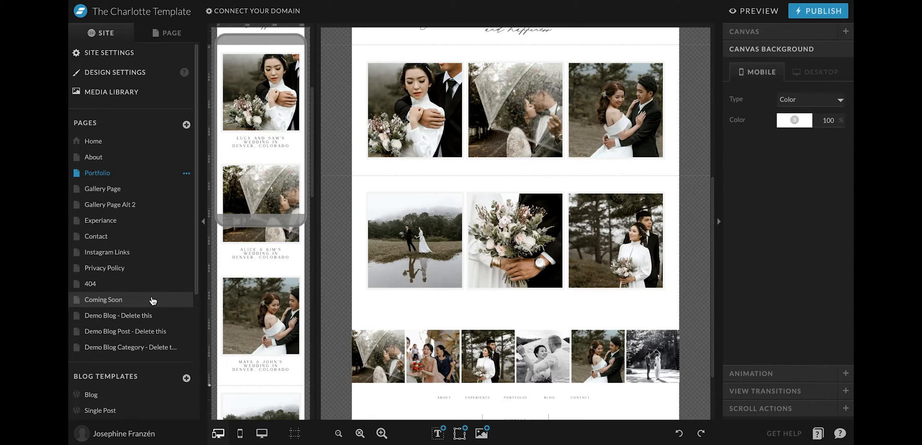
mouse_move(124, 204)
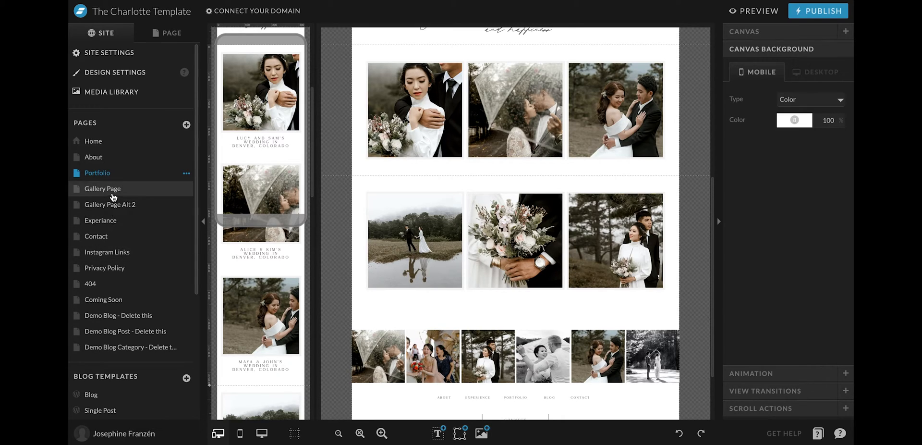
Step: Preview Gallery Page and Gallery Page Alt 2, then duplicate Gallery Page into Gallery Page-1
click(102, 188)
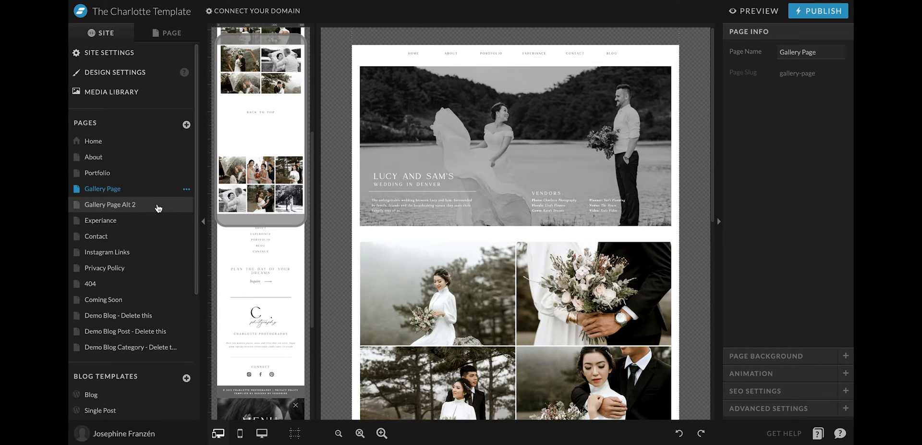
click(110, 204)
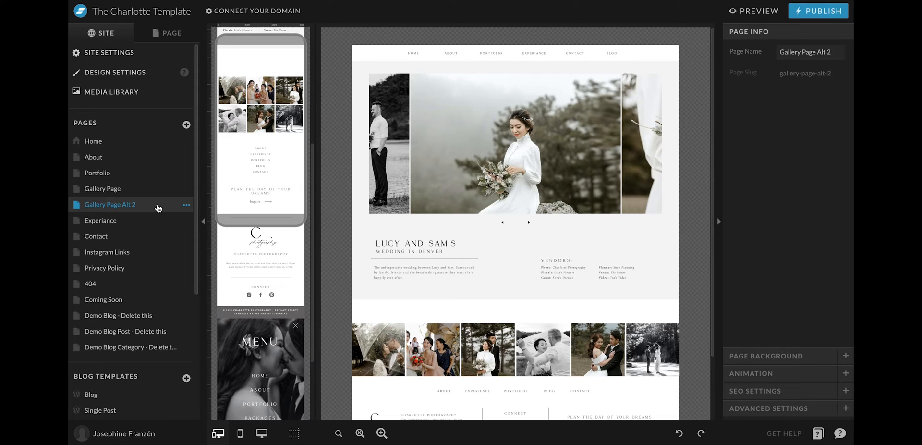
click(103, 188)
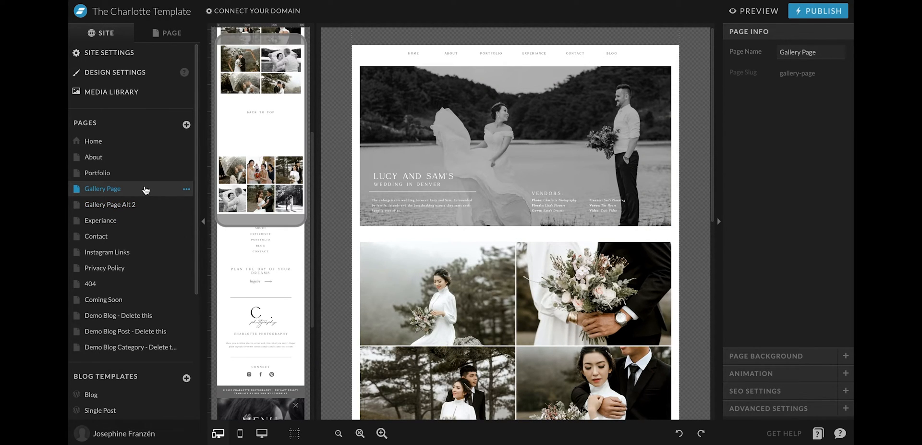
mouse_move(119, 193)
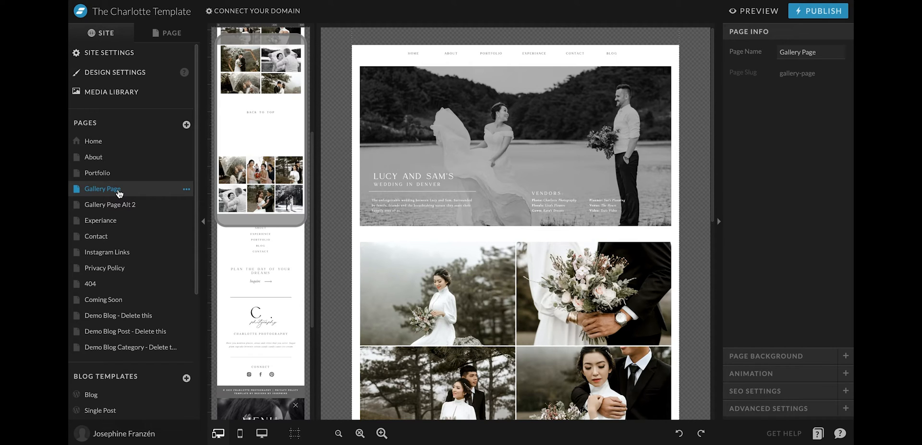
click(187, 189)
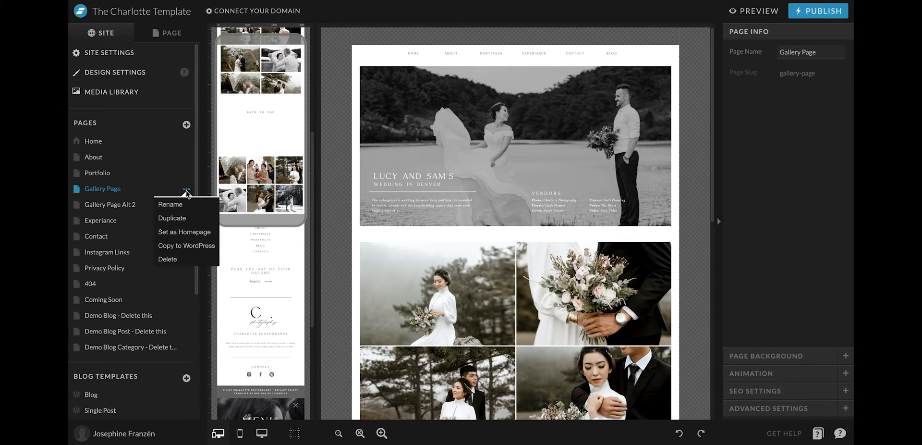
click(172, 218)
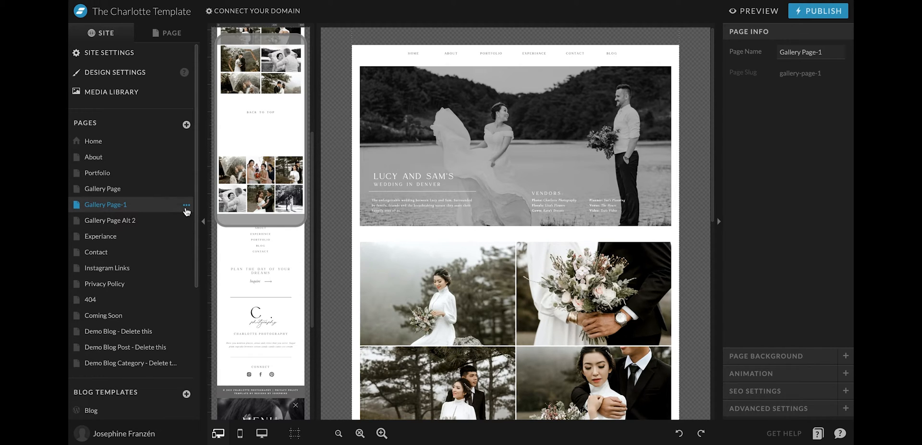
Step: Rename Gallery Page-1 to 'Lucy and Sams gallery' and save the name
click(186, 204)
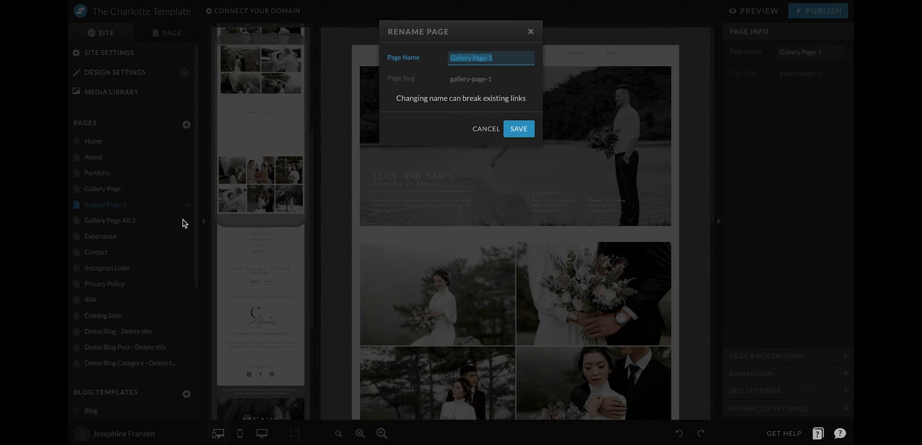
text(L)
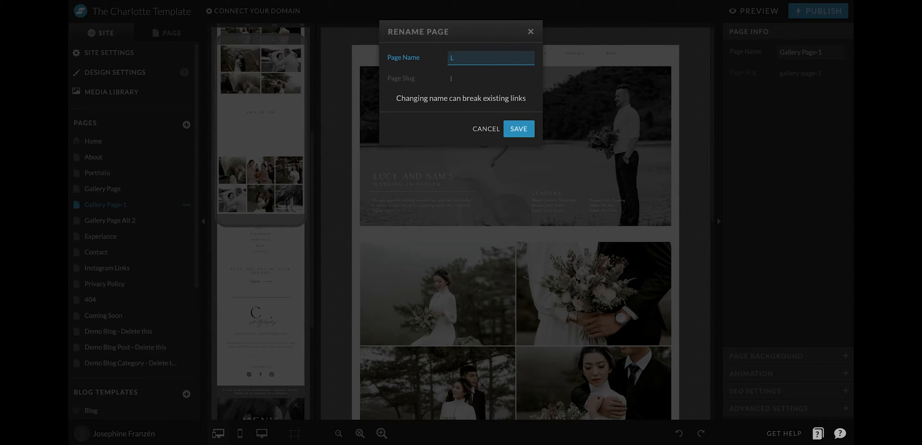
text(ucy and)
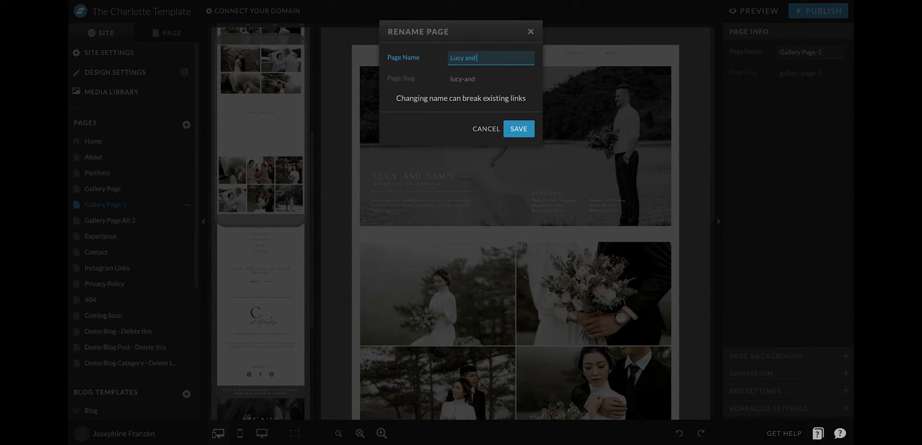
text(Sams)
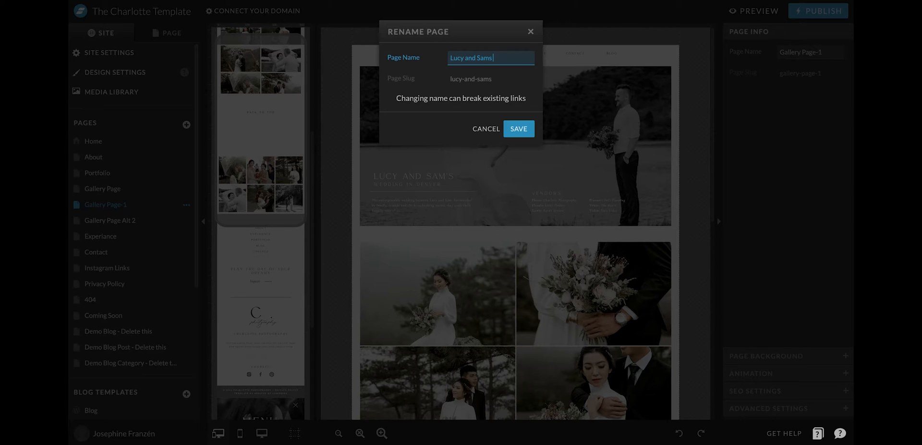
text(gallery)
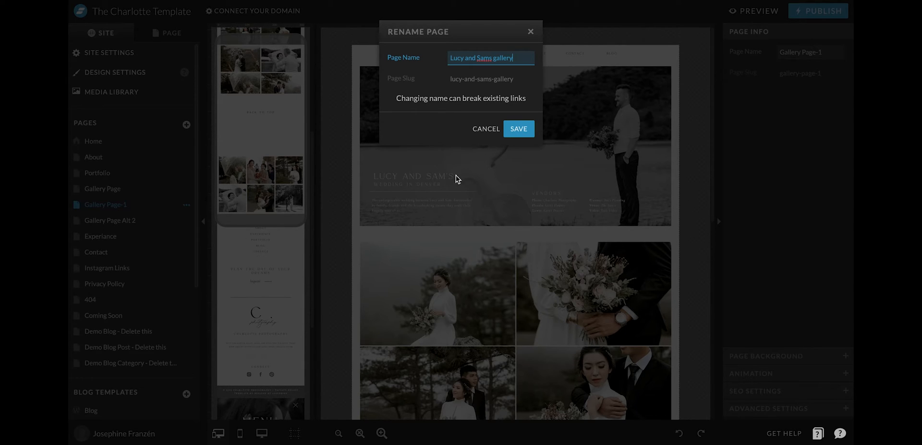
click(518, 129)
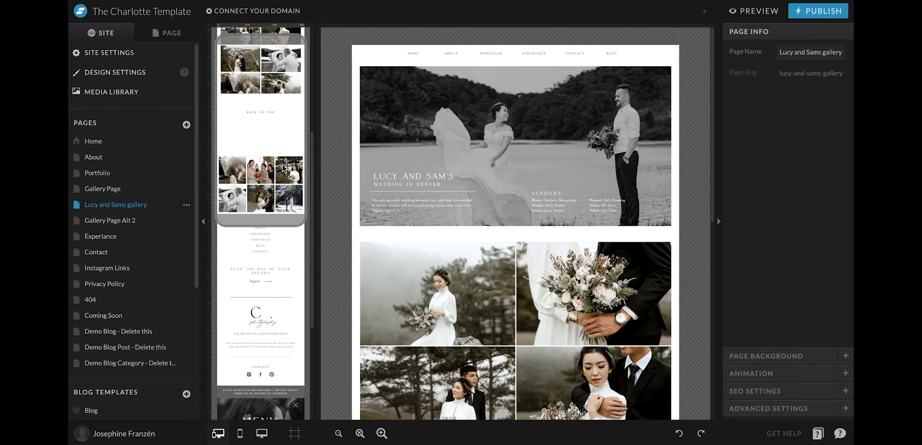
mouse_move(177, 191)
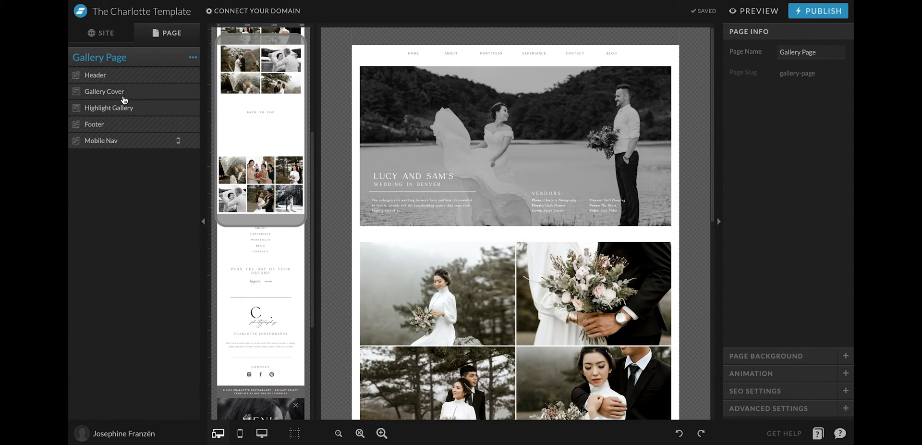
Step: Link Picture 1 in Portfolio's Galleries-1 canvas to the 'Lucy and Sams gallery' page
click(109, 107)
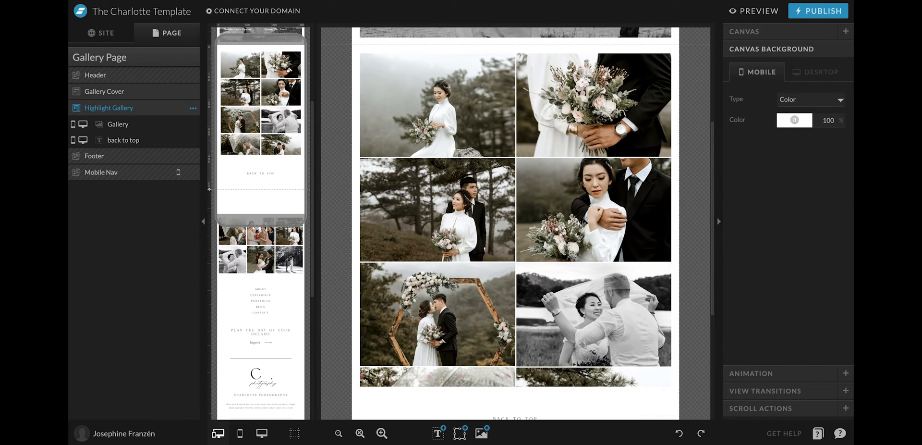
click(101, 33)
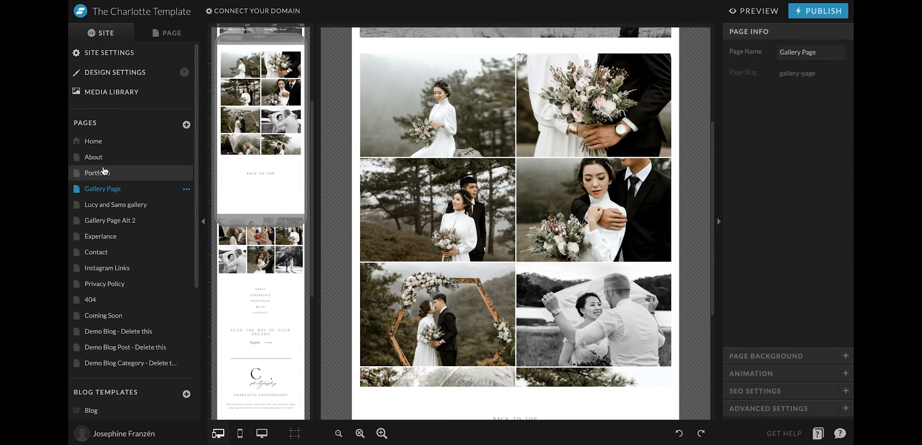
click(97, 172)
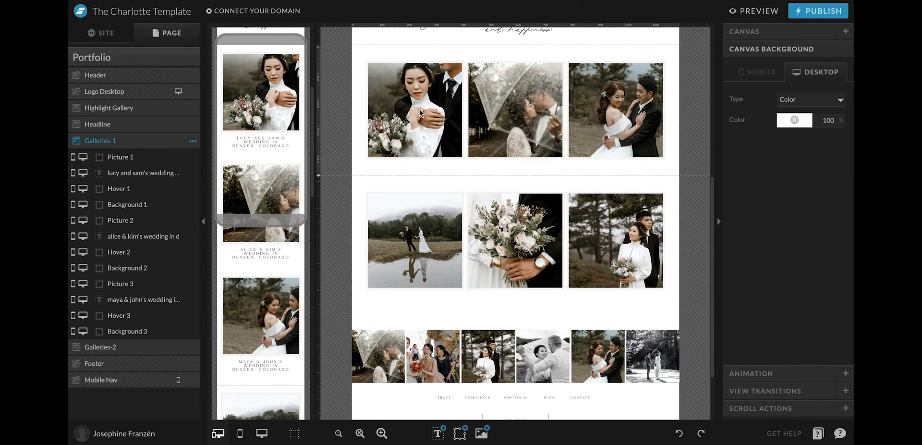
click(414, 109)
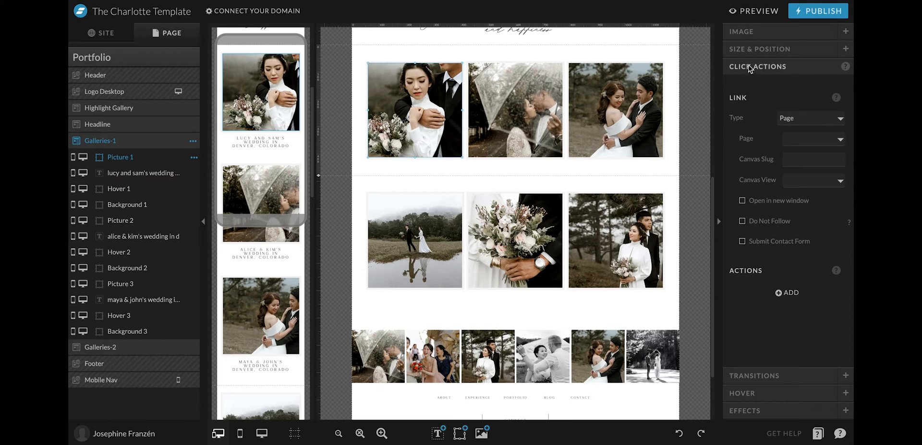
mouse_move(755, 90)
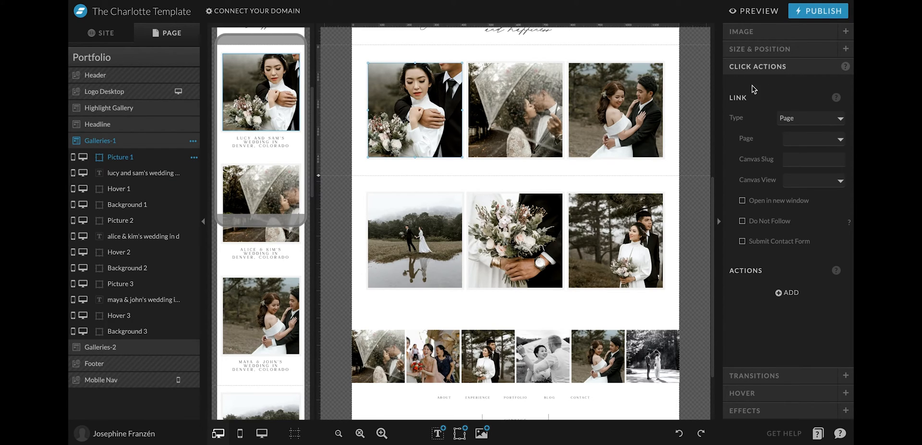
mouse_move(738, 110)
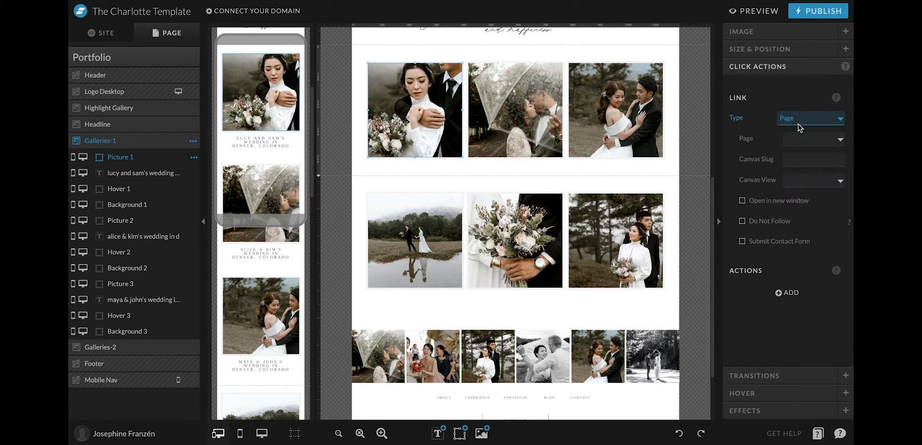
click(814, 138)
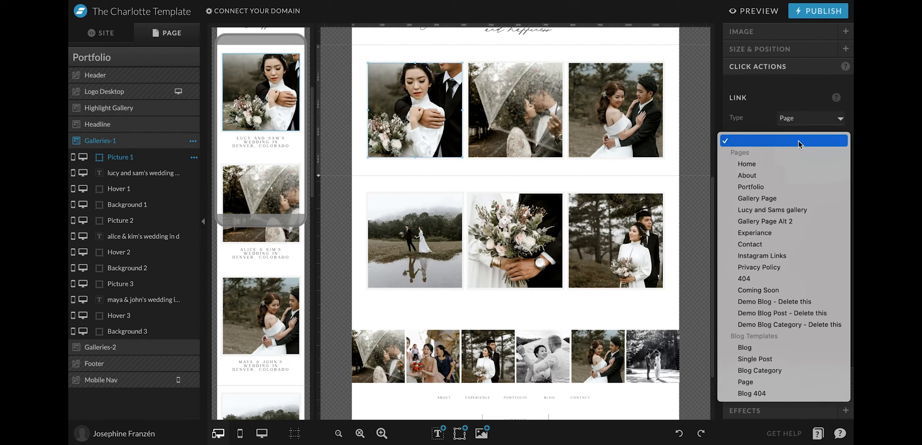
mouse_move(772, 209)
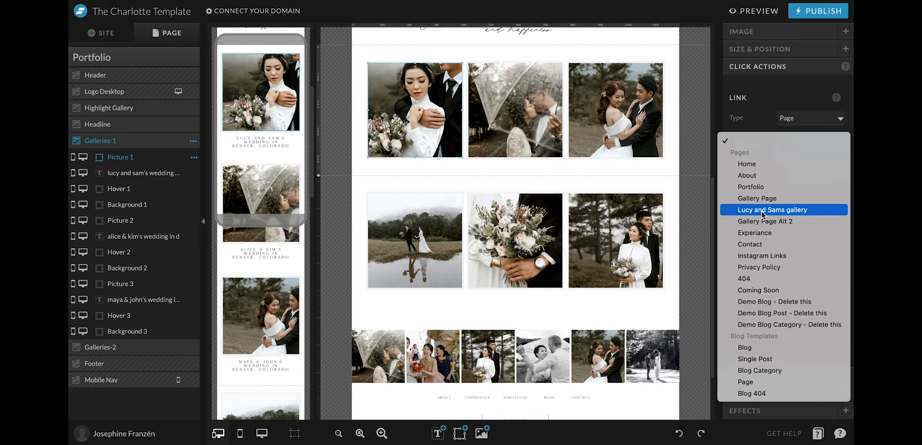
click(772, 210)
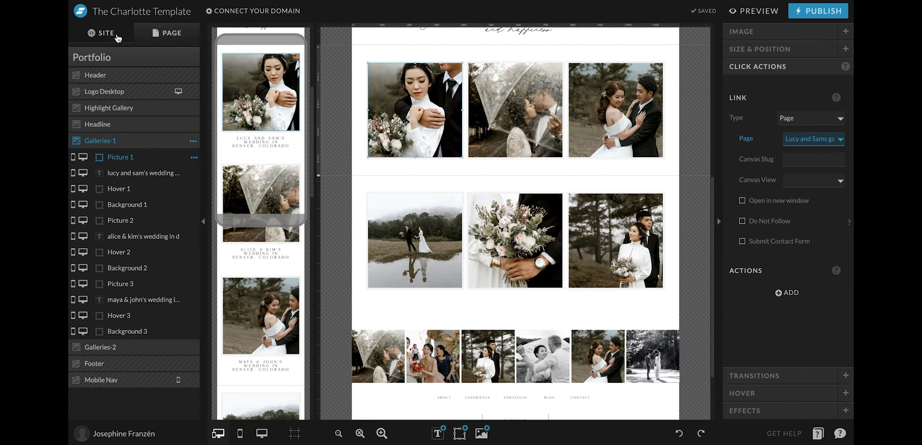
click(103, 33)
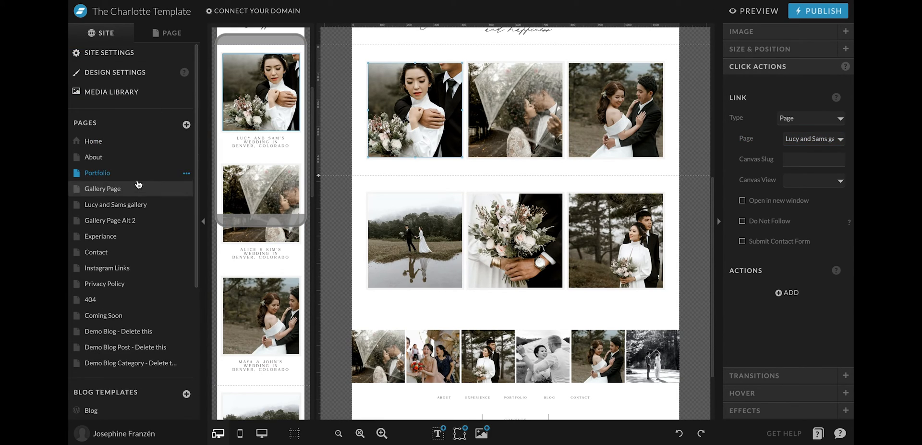
click(510, 225)
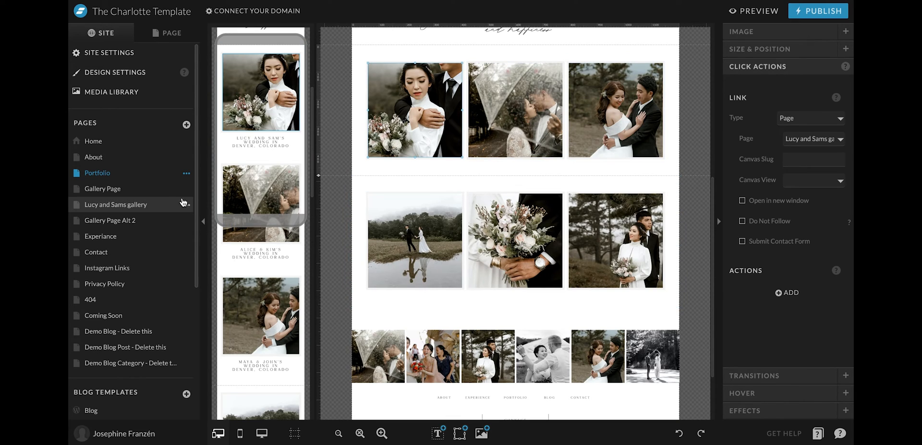
mouse_move(100, 283)
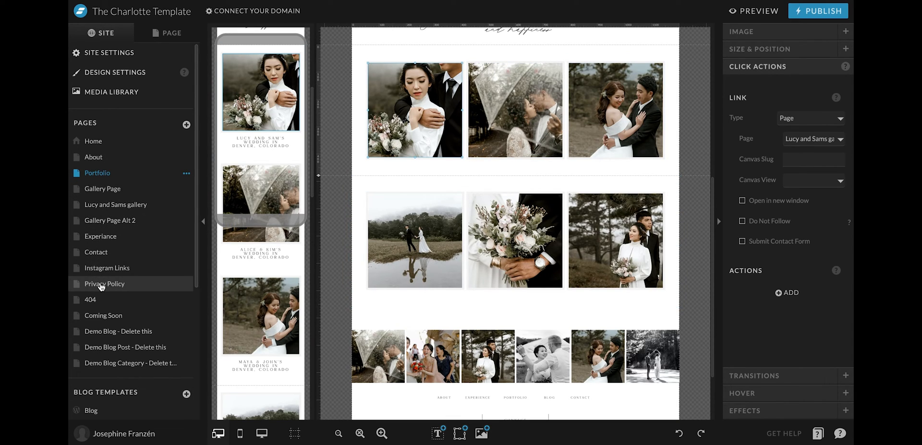
mouse_move(96, 105)
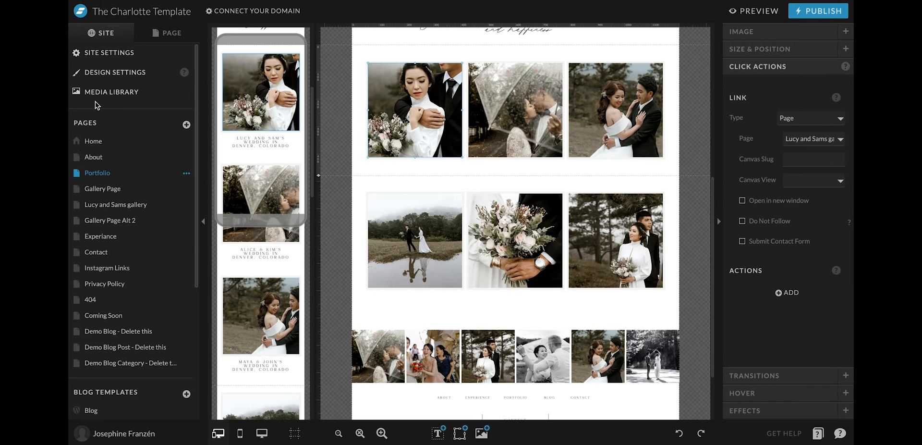
mouse_move(366, 105)
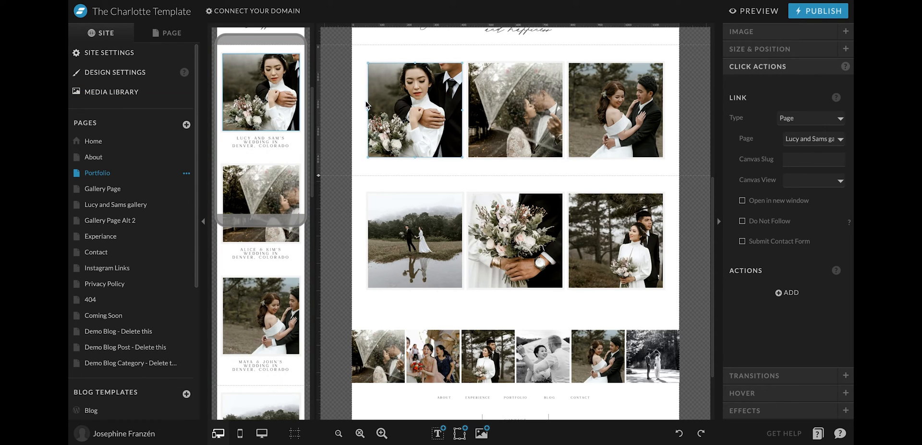
mouse_move(158, 35)
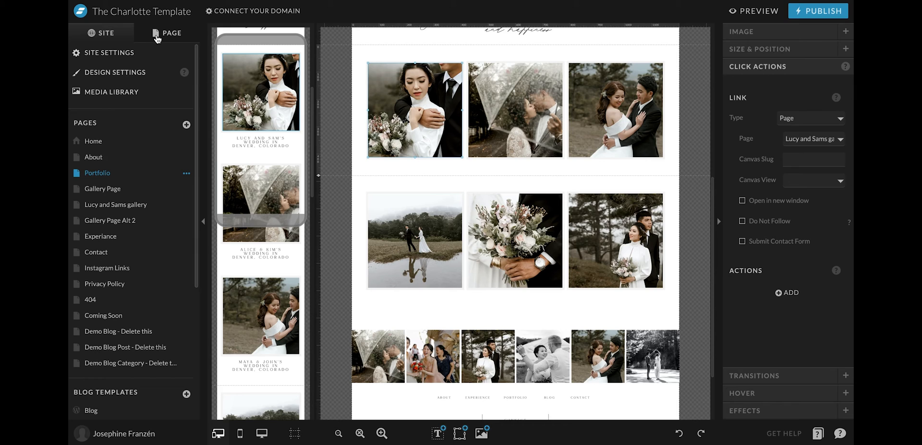
click(172, 33)
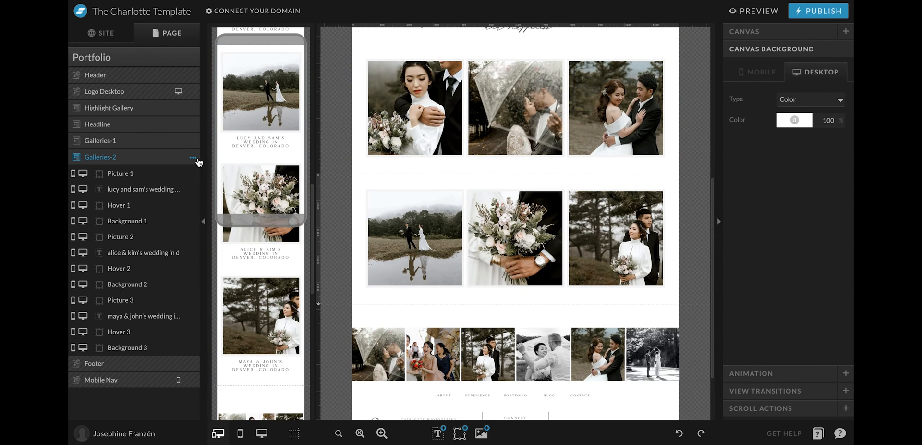
Step: Duplicate Galleries-2 into Galleries-3, select its first thumbnail, and reopen the site pages list
click(193, 157)
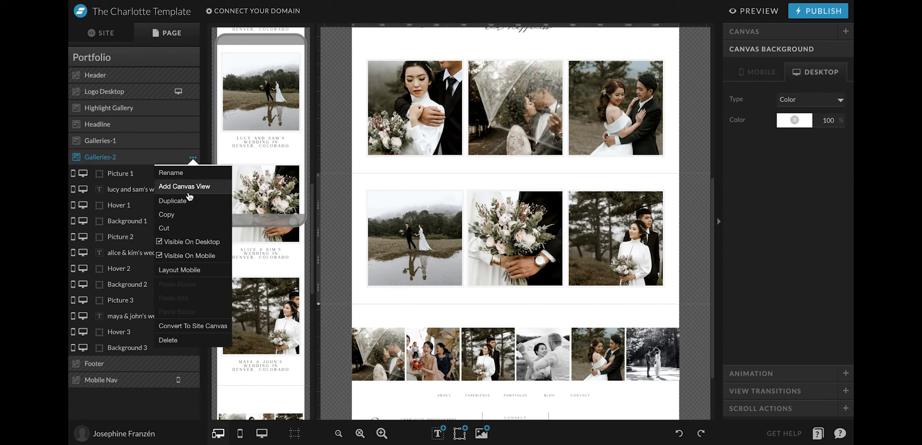
click(173, 201)
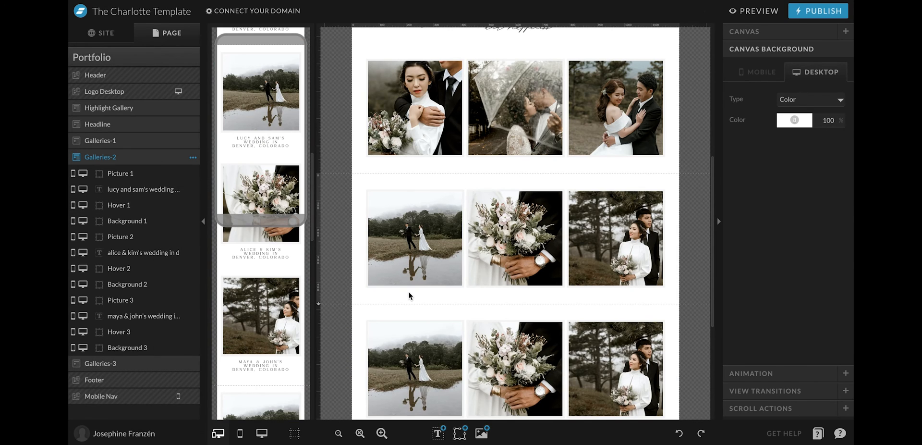
scroll(down, 3)
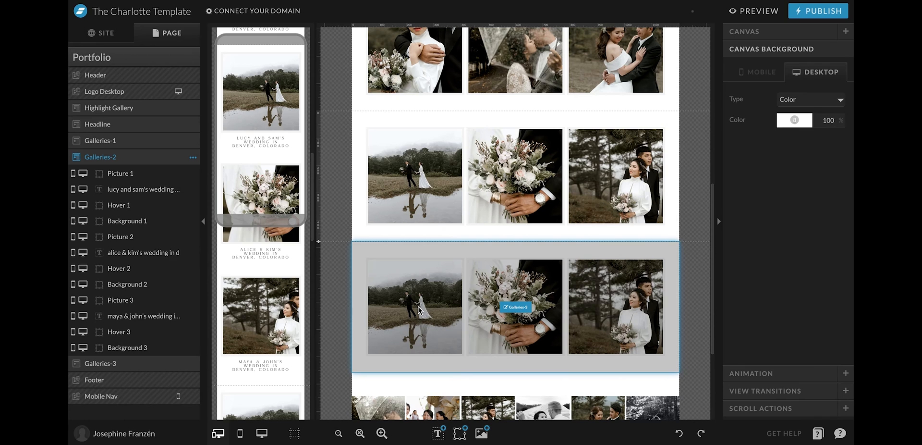
click(414, 306)
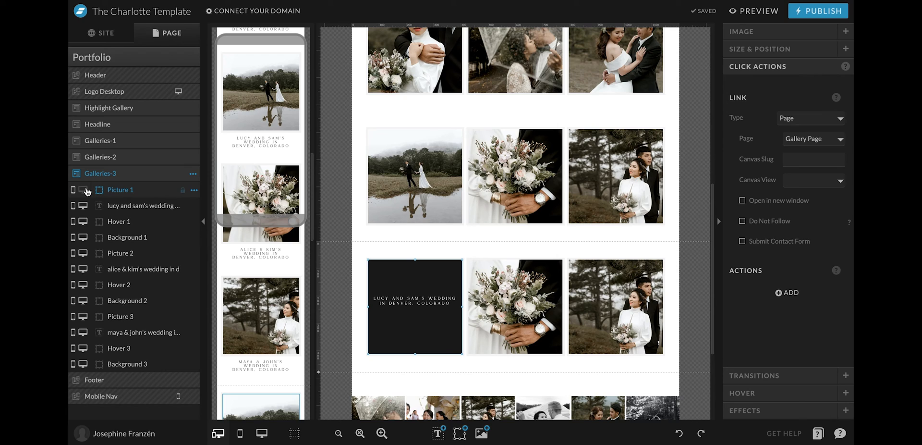
click(105, 32)
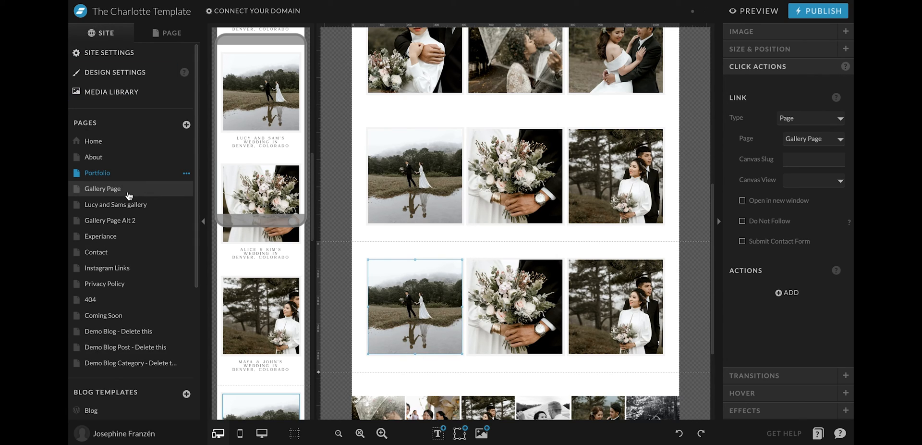
mouse_move(406, 290)
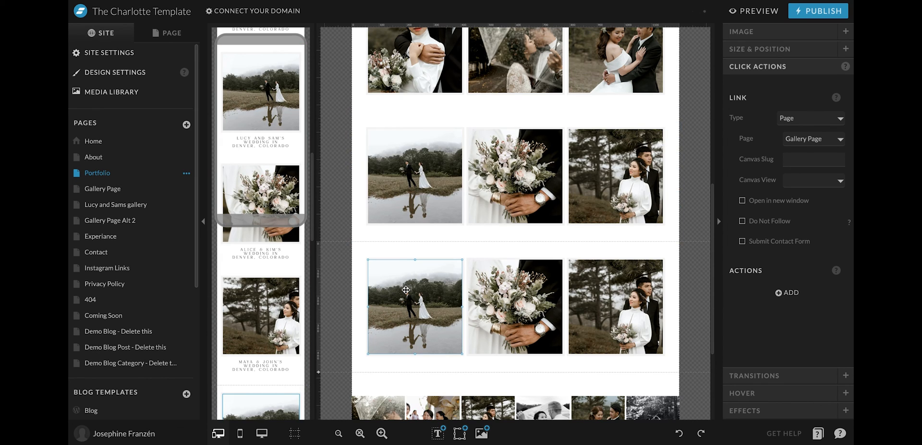